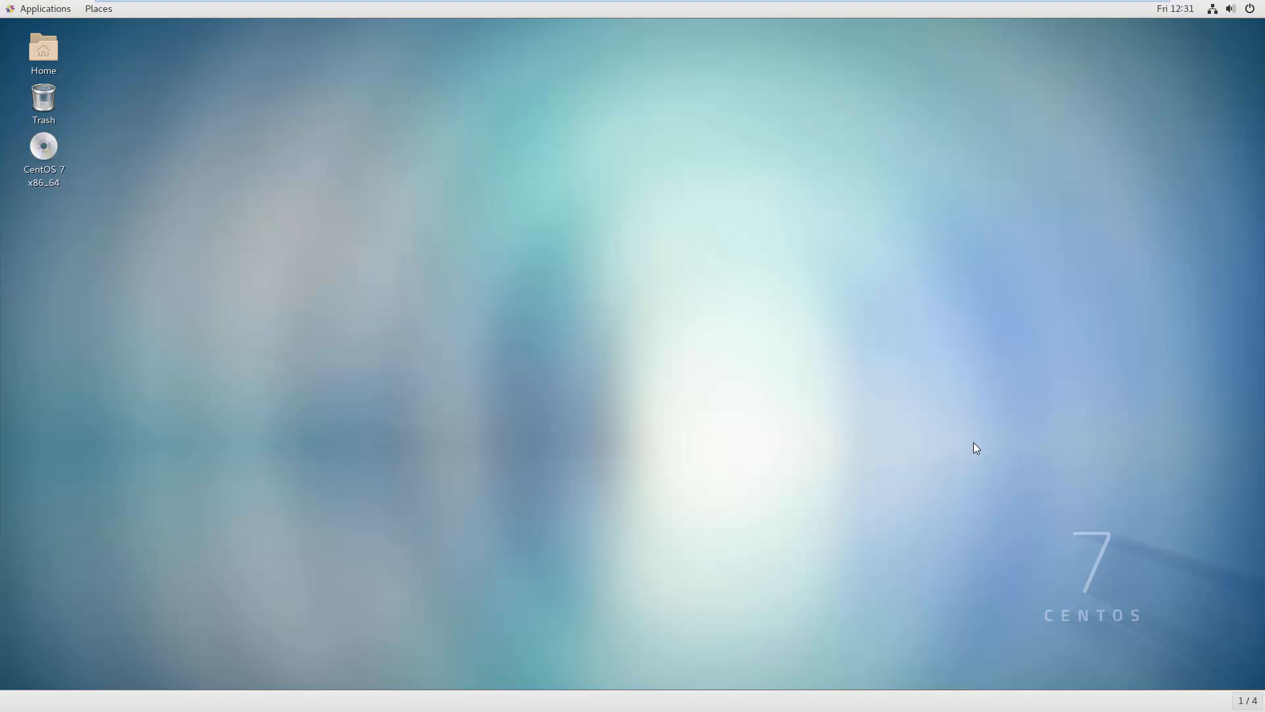
{"action": "mouse_move", "coordinate": [977, 436]}
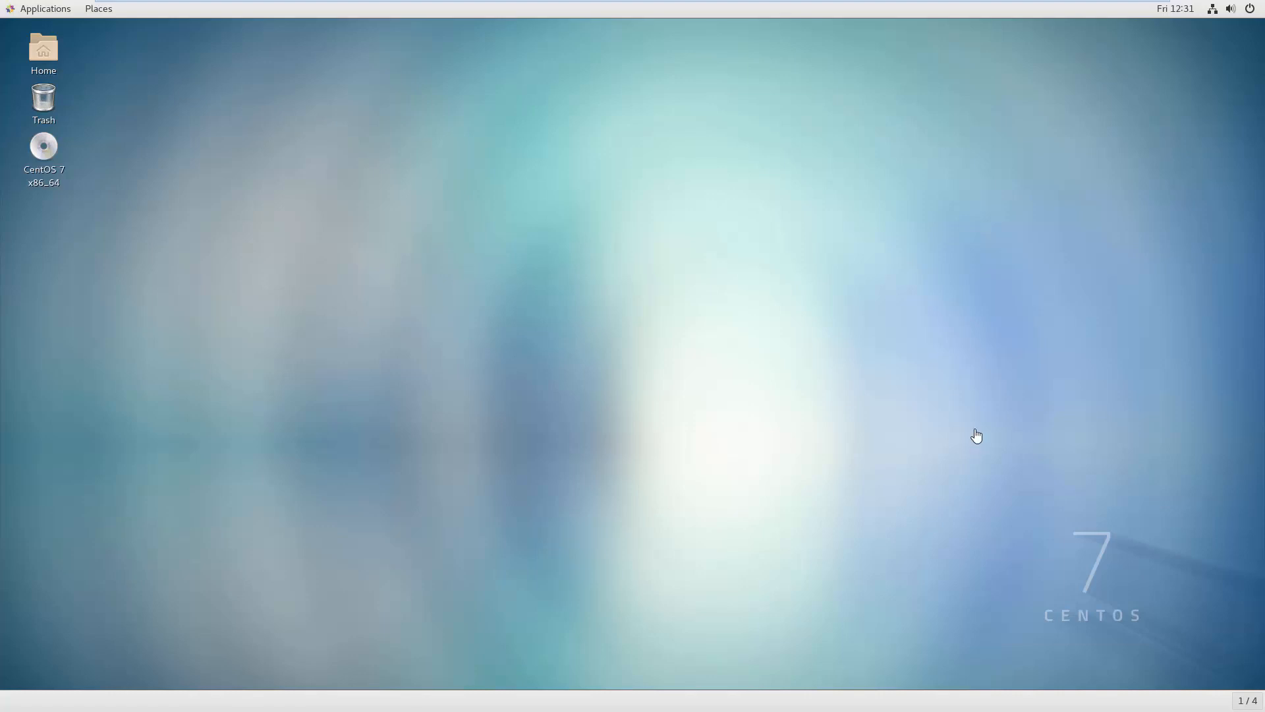
{"action": "mouse_move", "coordinate": [390, 350]}
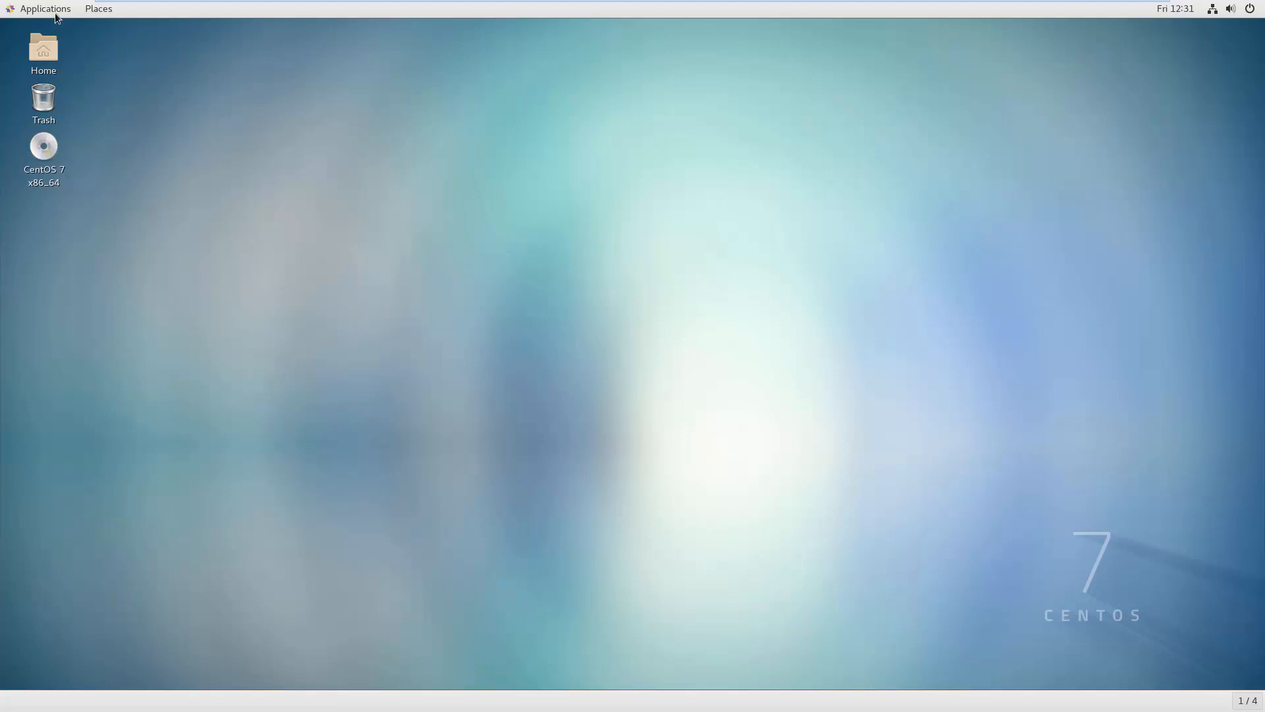
Step: Launch Terminal from Applications > Favorites and dismiss the stray desktop menu
{"action": "left_click", "coordinate": [45, 8]}
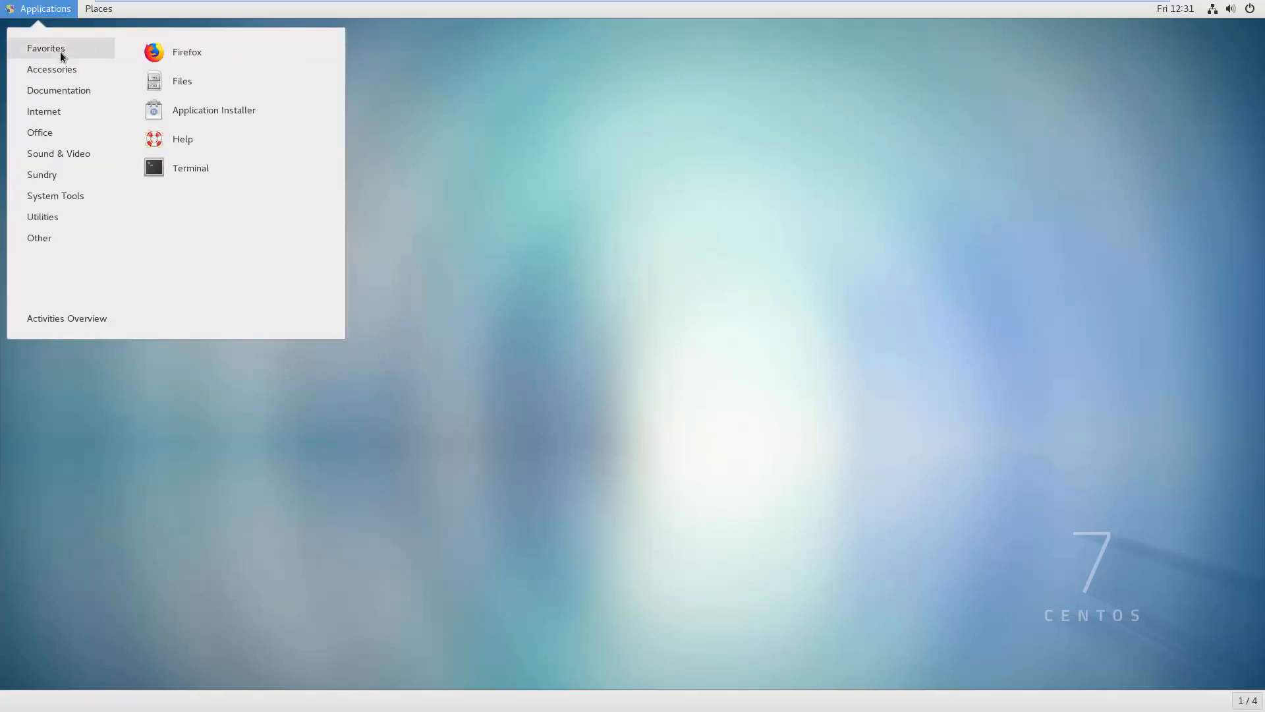
{"action": "mouse_move", "coordinate": [190, 167]}
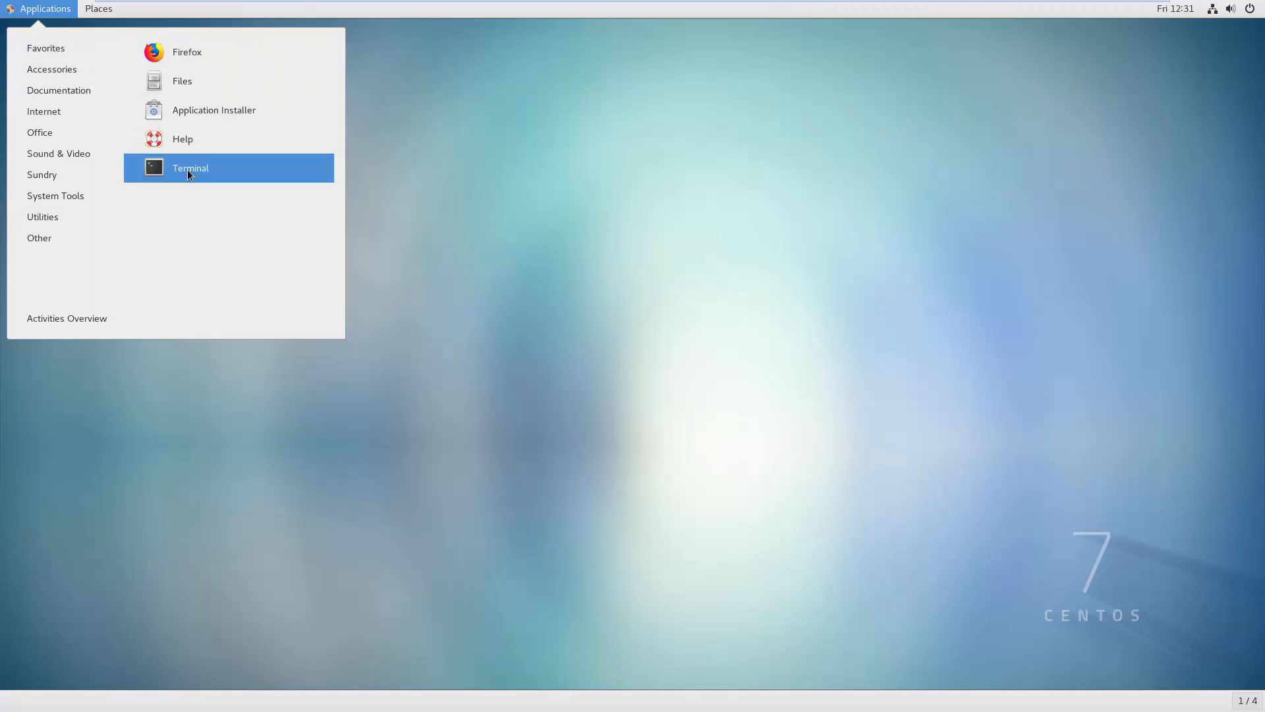
{"action": "left_click", "coordinate": [190, 167]}
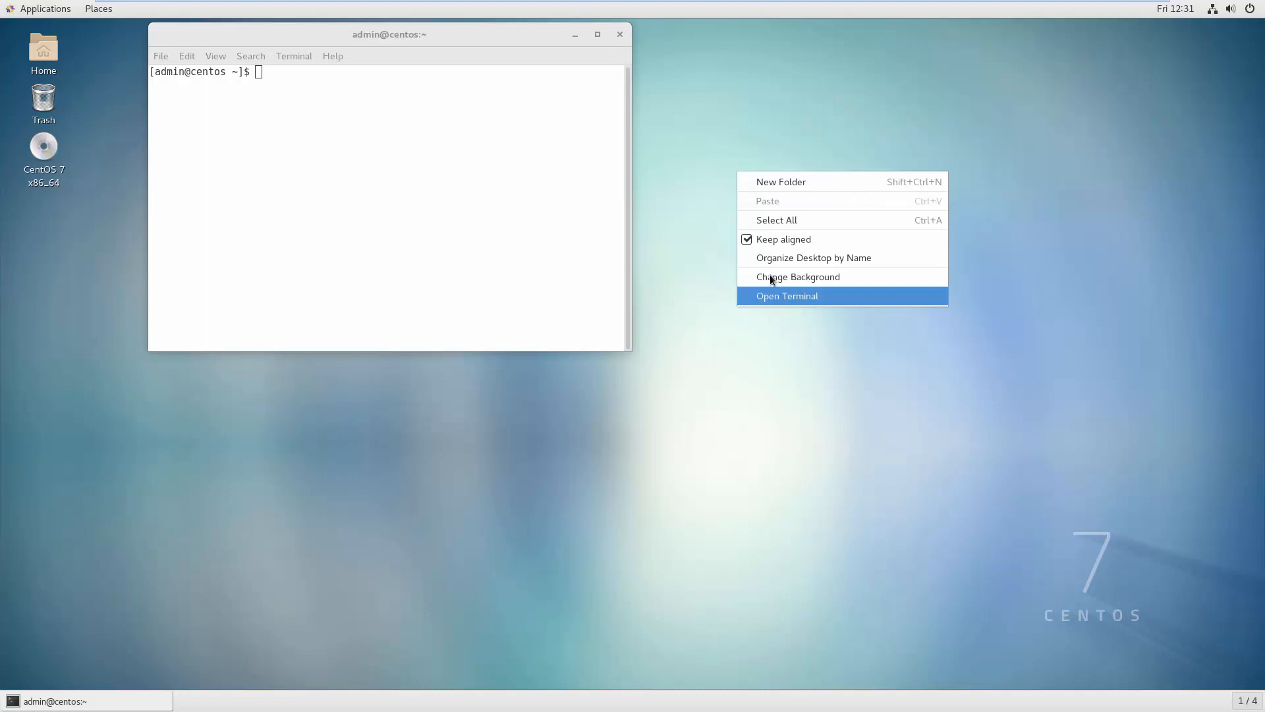
{"action": "left_click", "coordinate": [785, 295]}
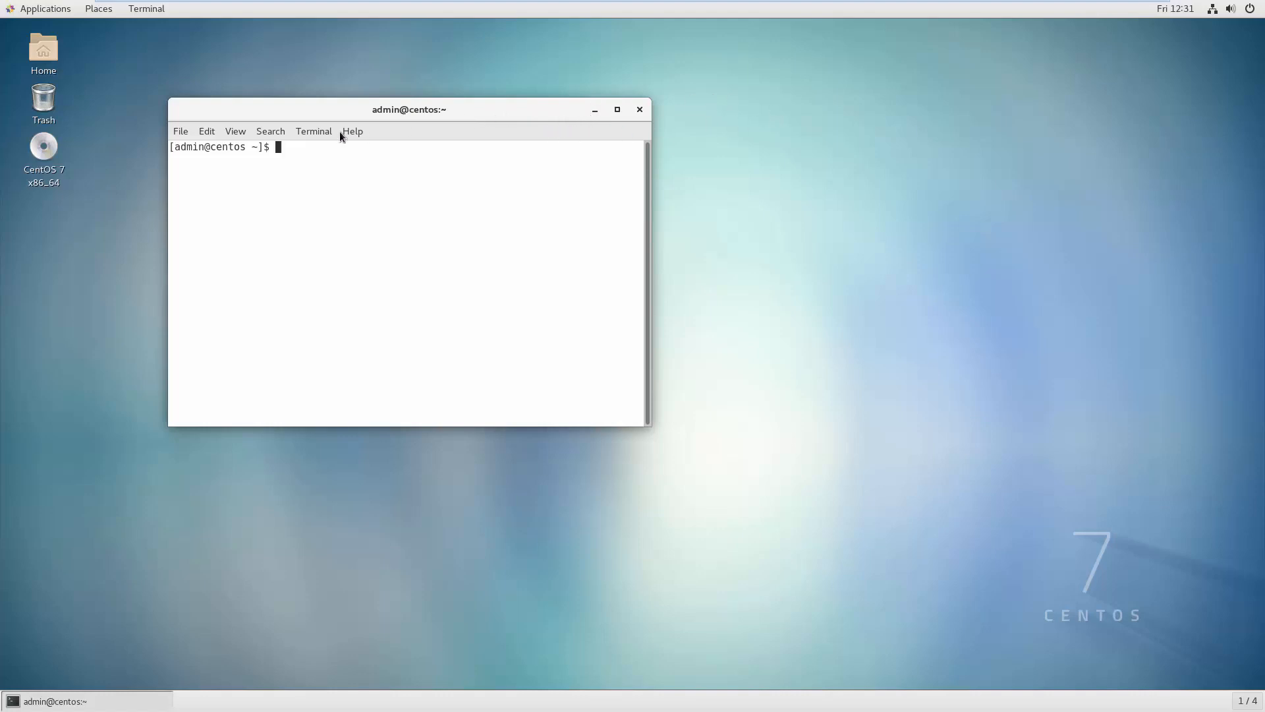
{"action": "mouse_move", "coordinate": [280, 156]}
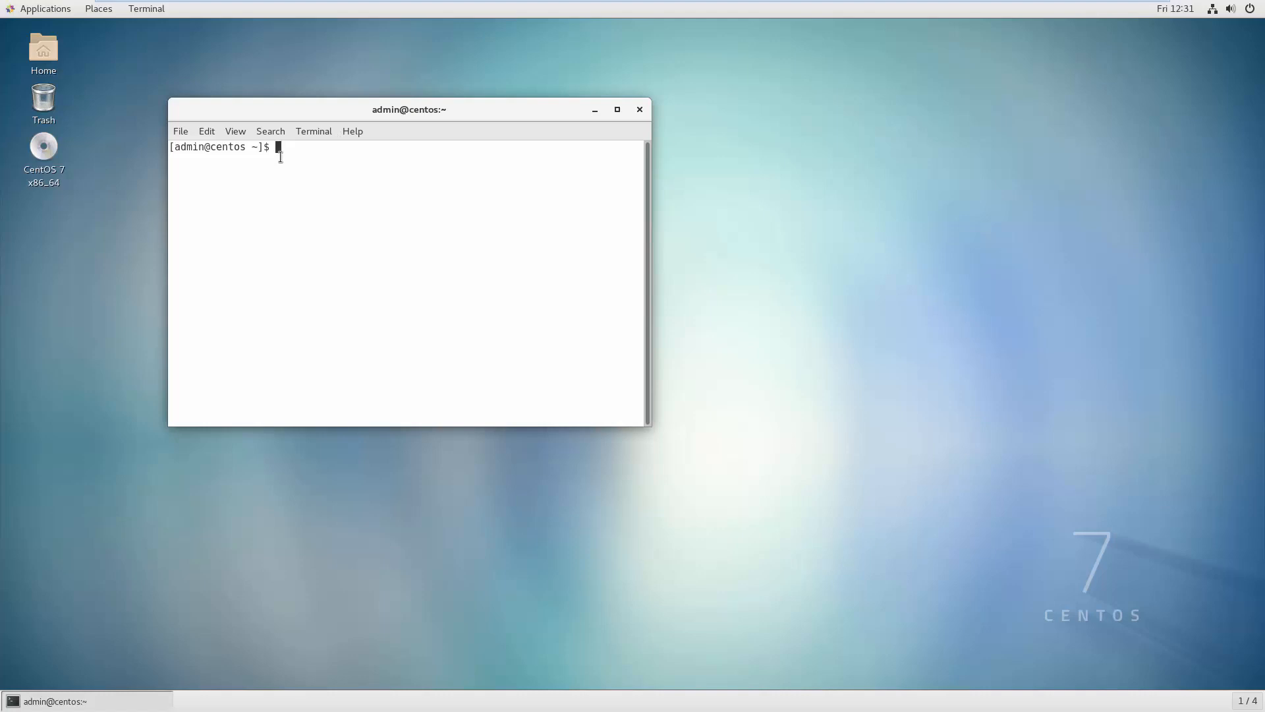
Step: Become root with su and the root password, then enlarge the terminal window
{"action": "type", "text": "s"}
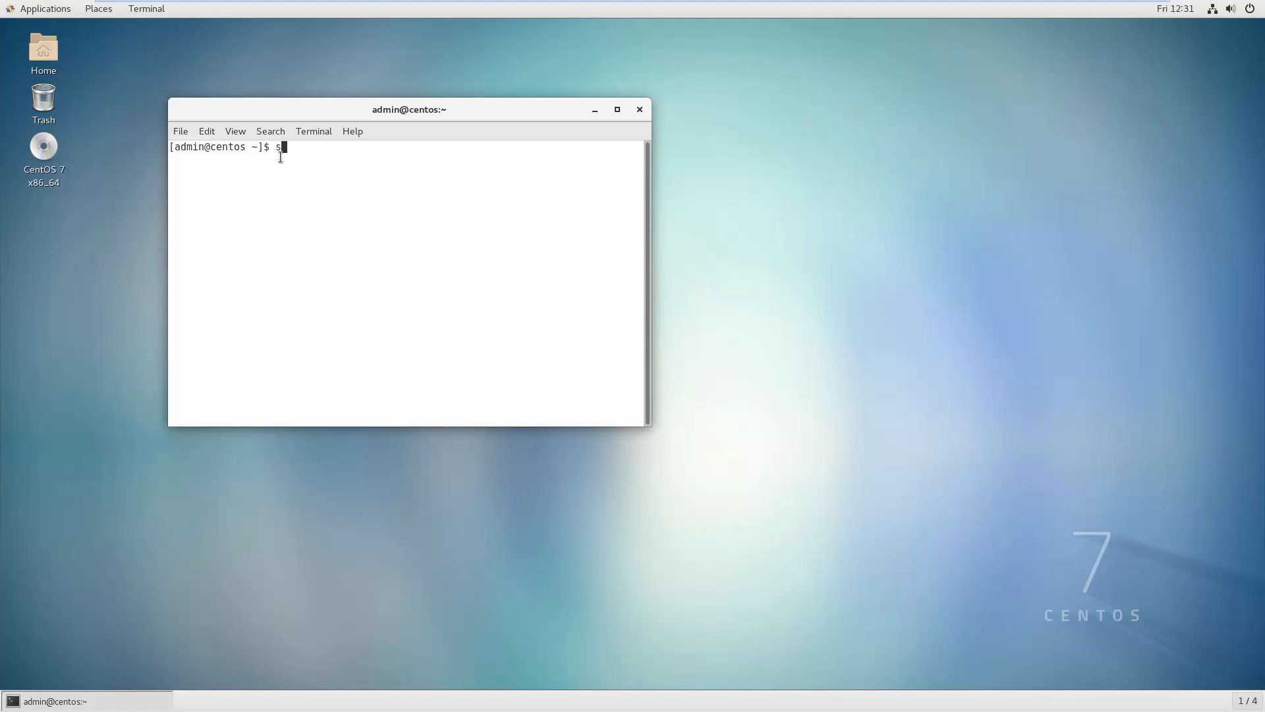
{"action": "type", "text": "u"}
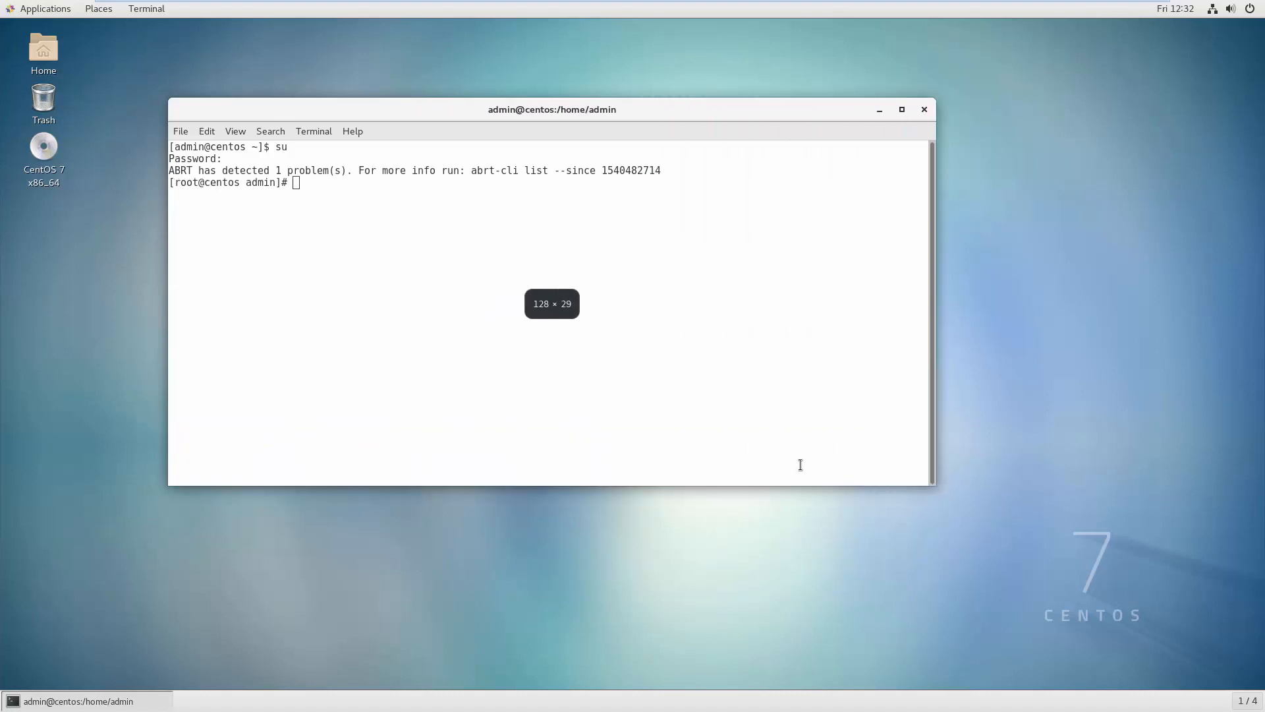
{"action": "double_click", "coordinate": [186, 182]}
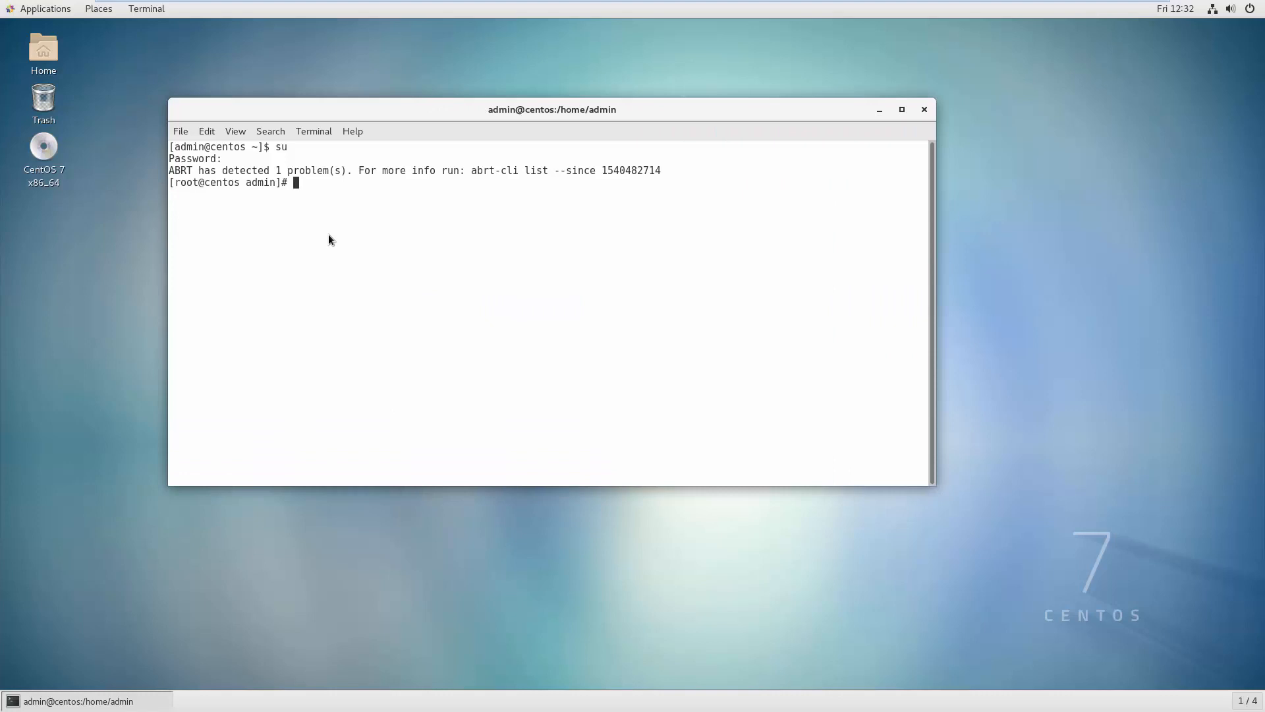
{"action": "type", "text": "=="}
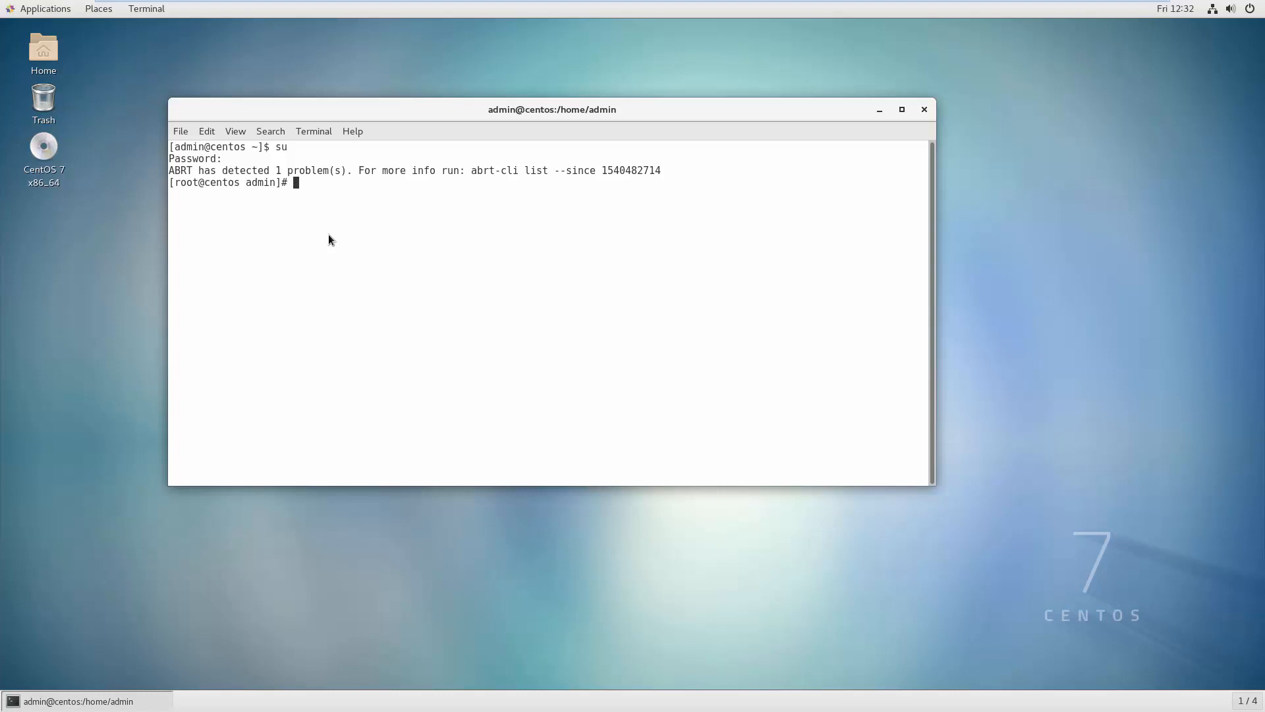
Step: Zoom the terminal text in via View and run clear to leave only the root prompt
{"action": "left_click", "coordinate": [234, 130]}
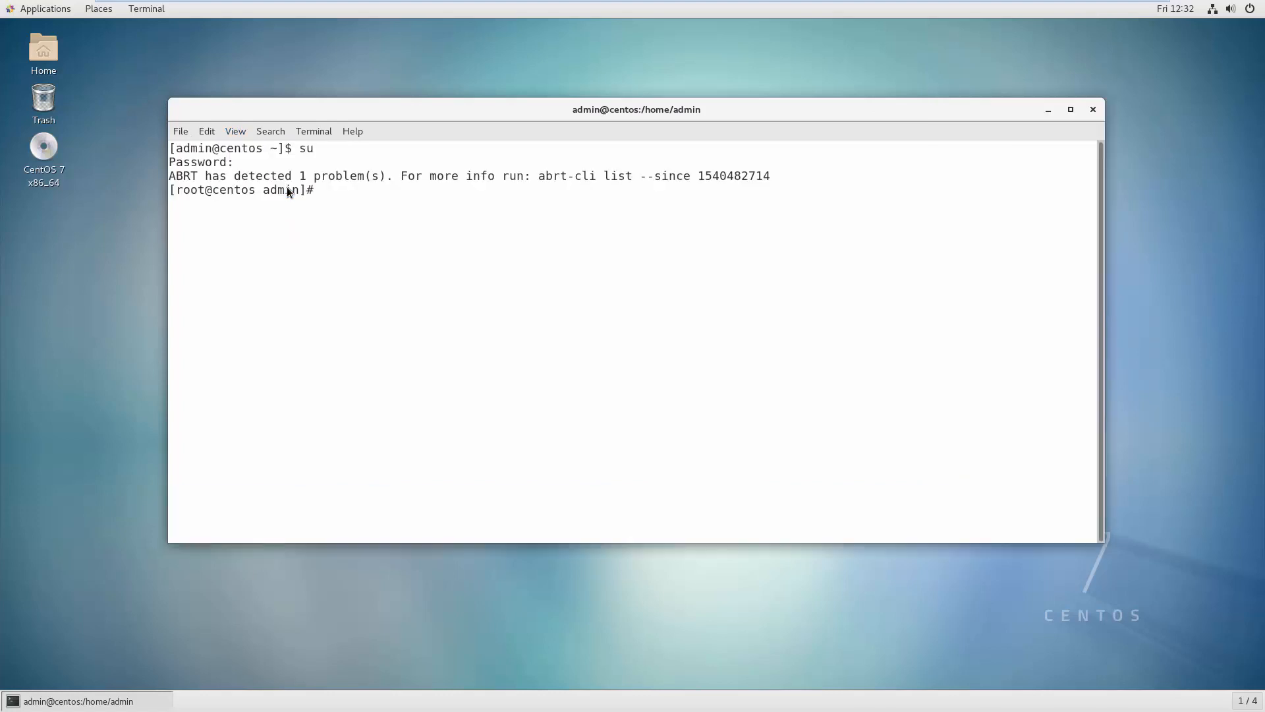
{"action": "left_click", "coordinate": [235, 131]}
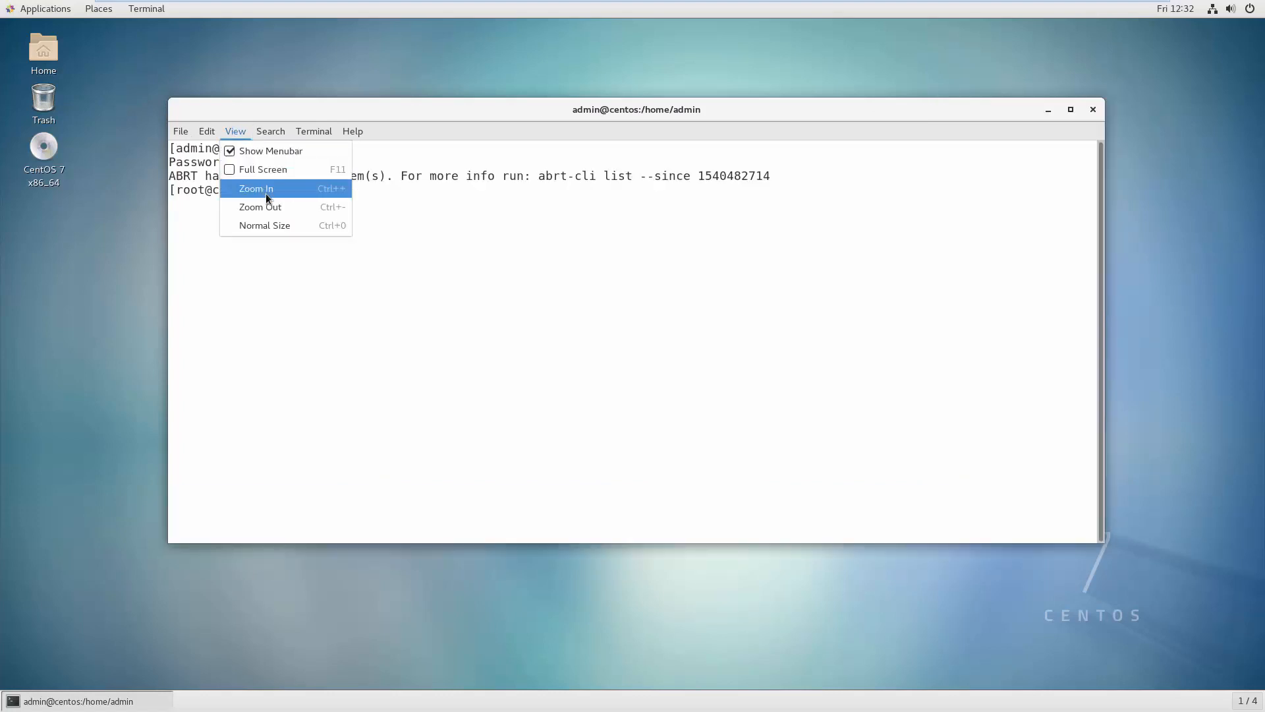
{"action": "mouse_move", "coordinate": [273, 196]}
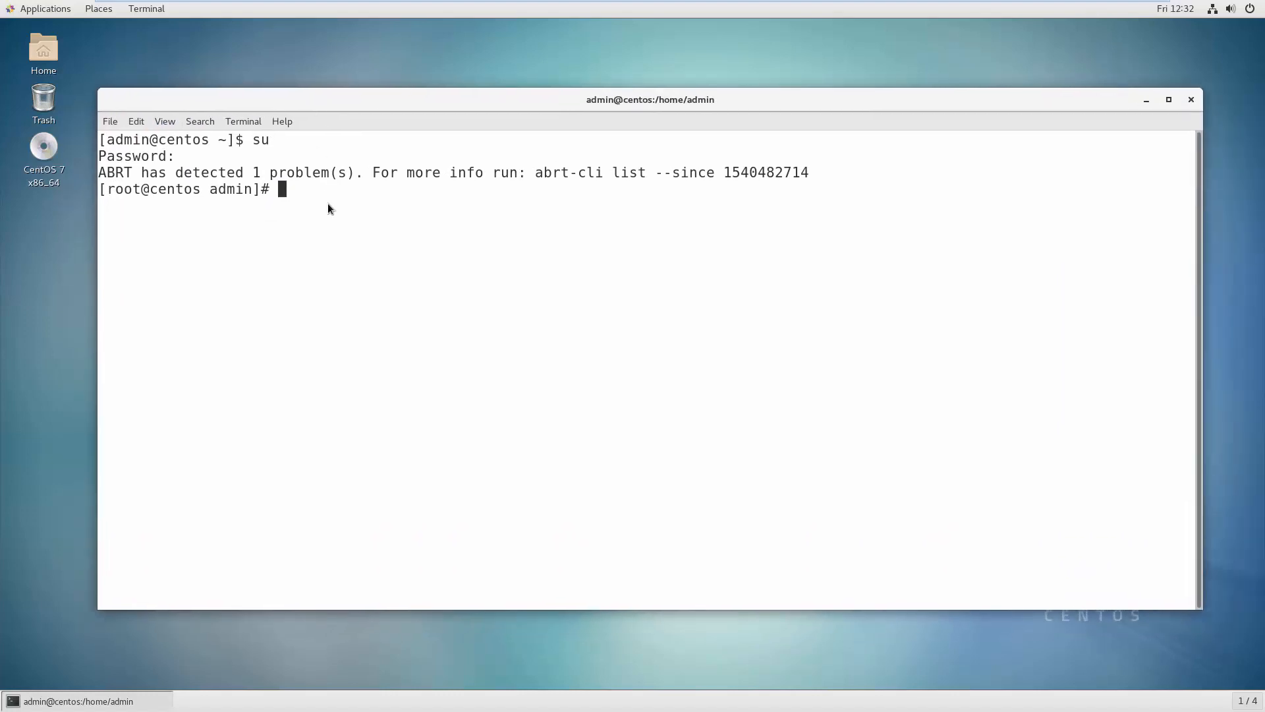
{"action": "type", "text": "cle"}
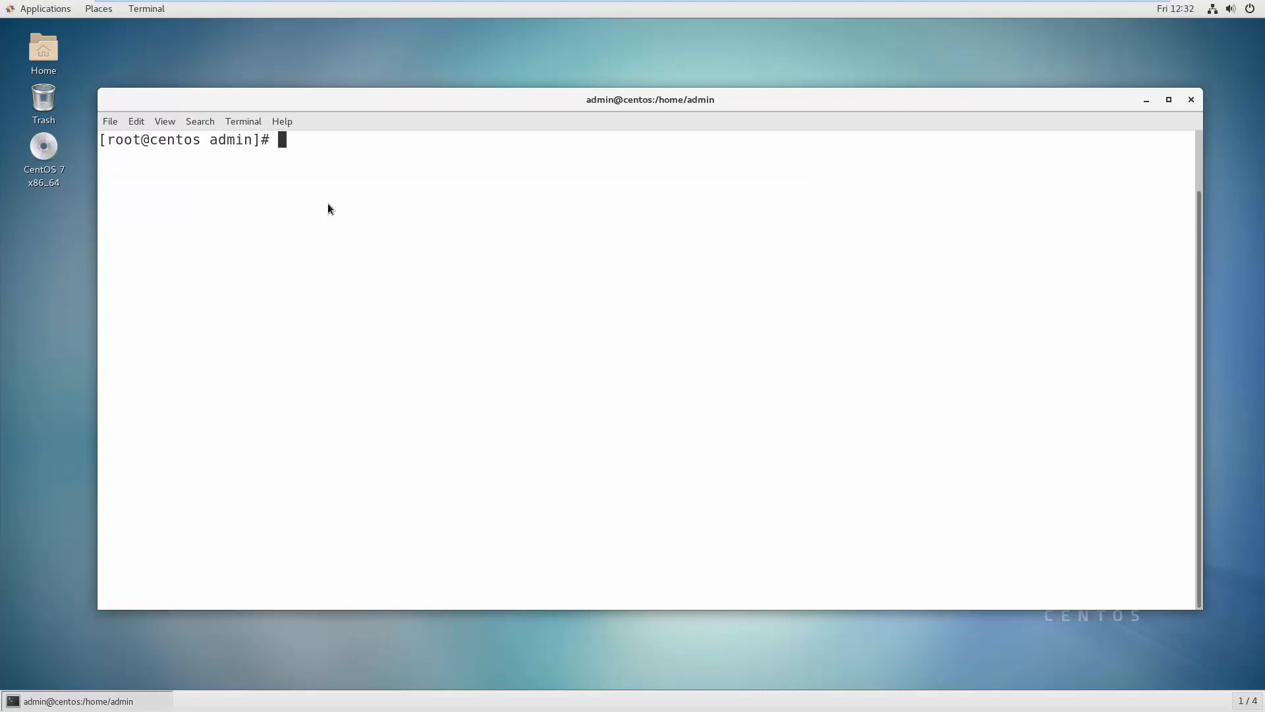
Step: Run yum update as root and follow its dependency-resolution output
{"action": "type", "text": "yum update"}
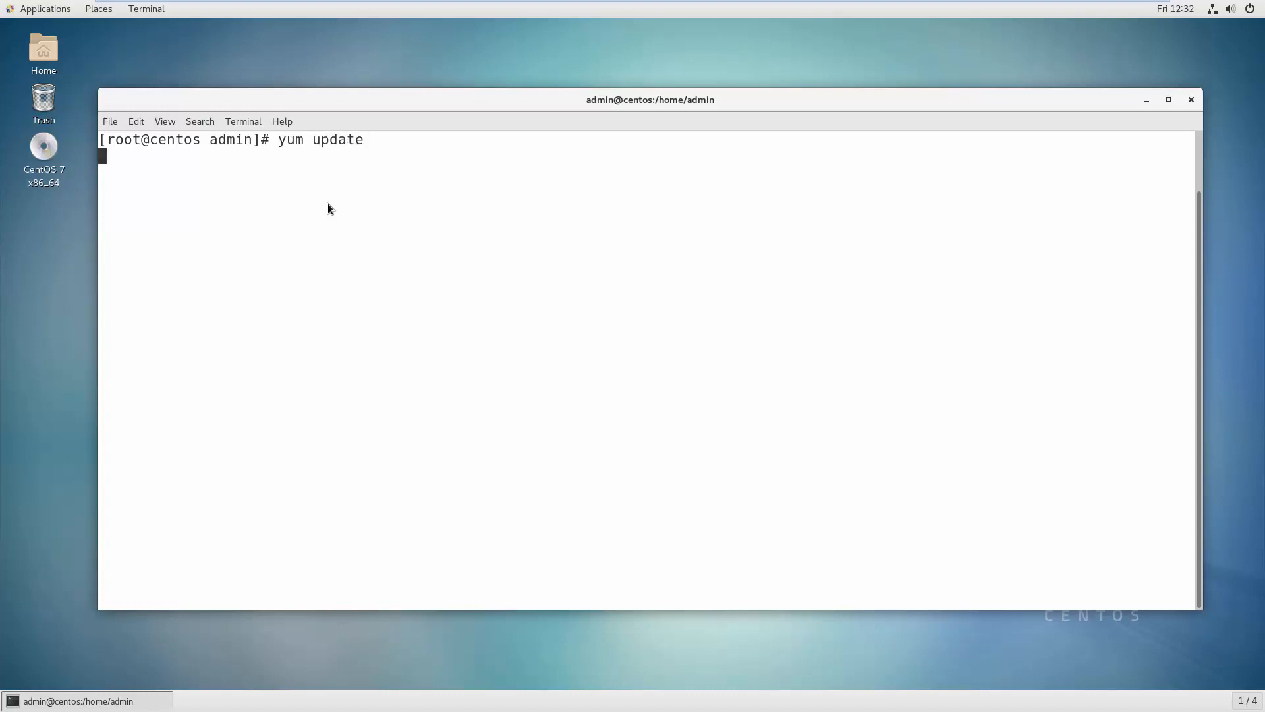
{"action": "key", "text": "Return"}
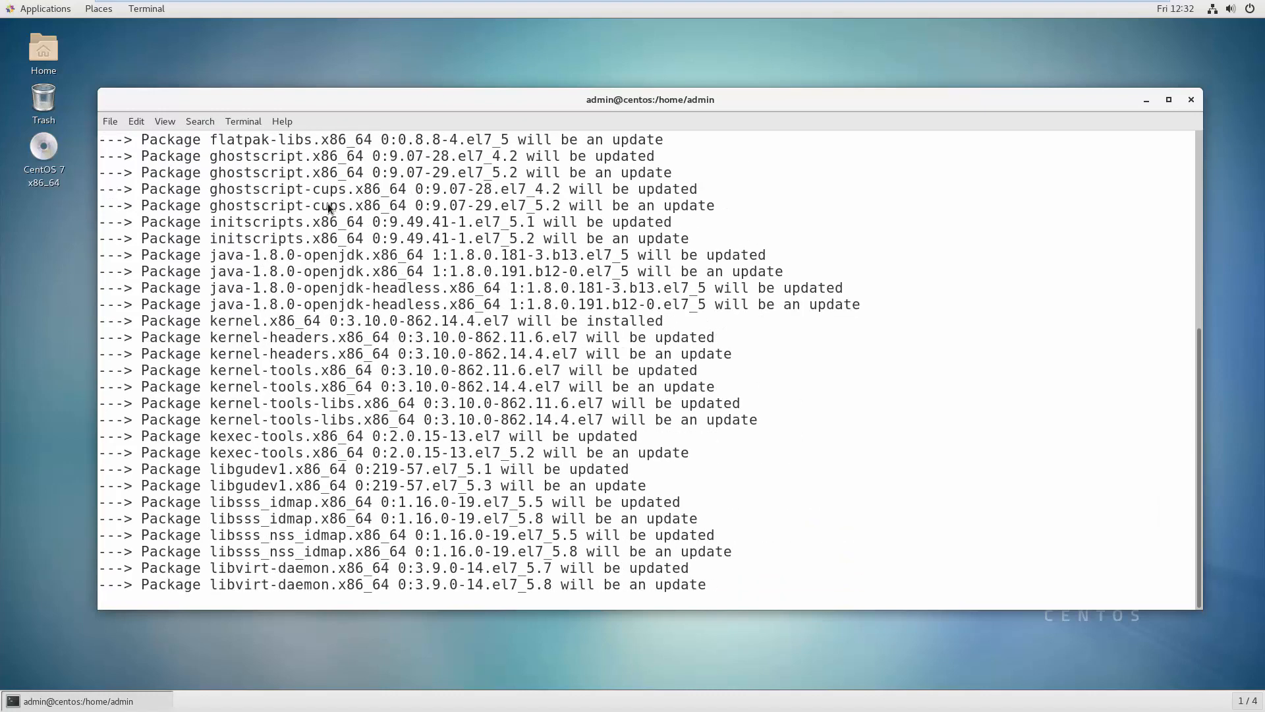
{"action": "scroll", "scroll_direction": "down", "scroll_amount": 3}
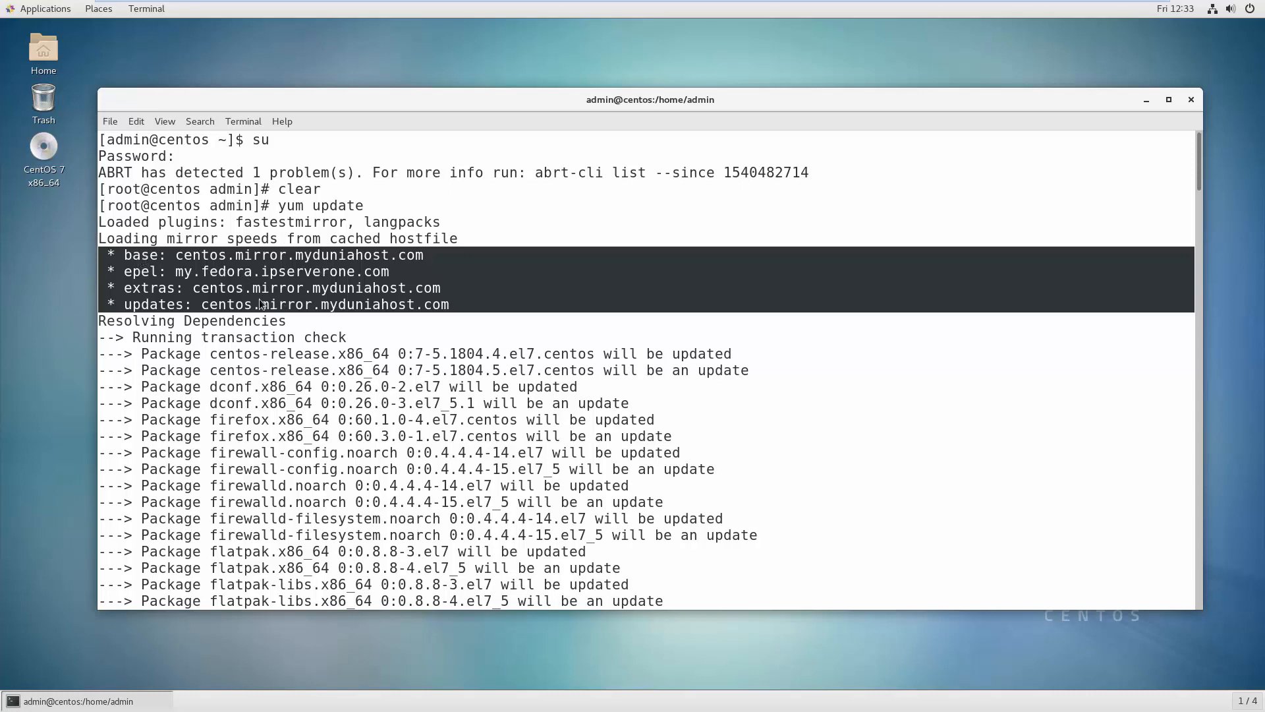
Step: Scroll through the Dependencies Resolved table of packages from kernel to systemd
{"action": "scroll", "scroll_direction": "down", "scroll_amount": 3}
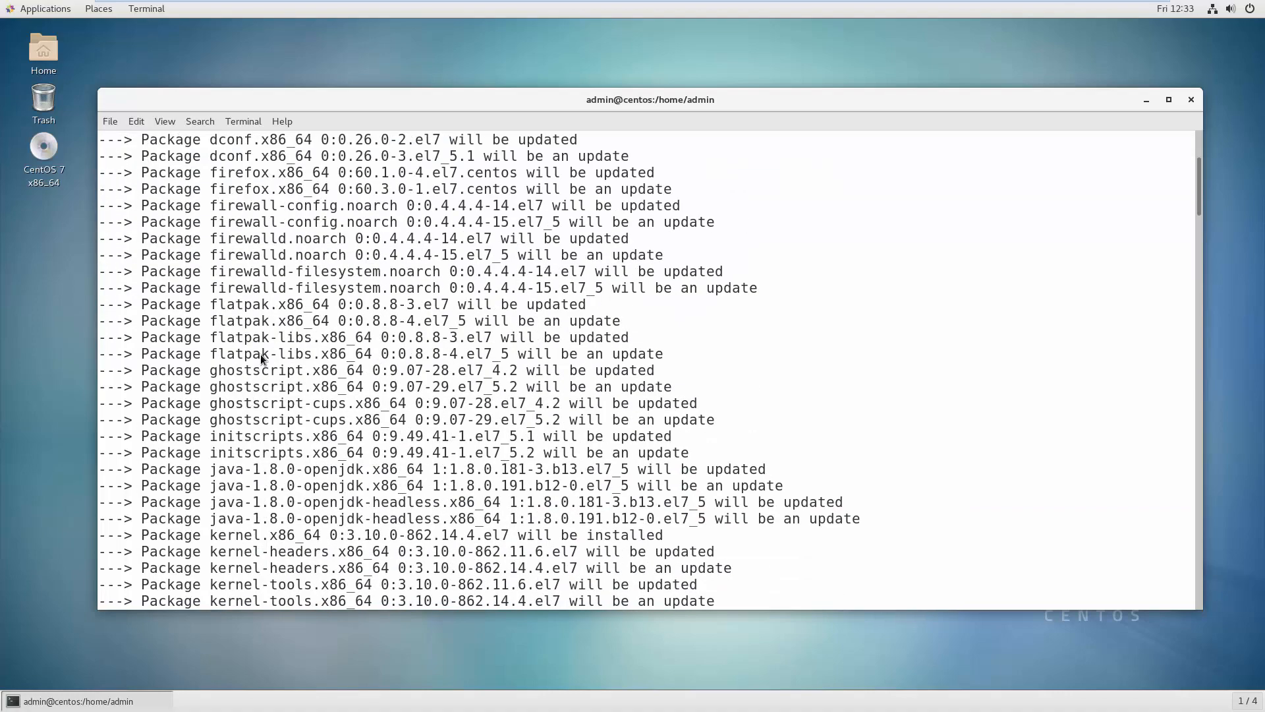
{"action": "scroll", "scroll_direction": "down", "scroll_amount": 3}
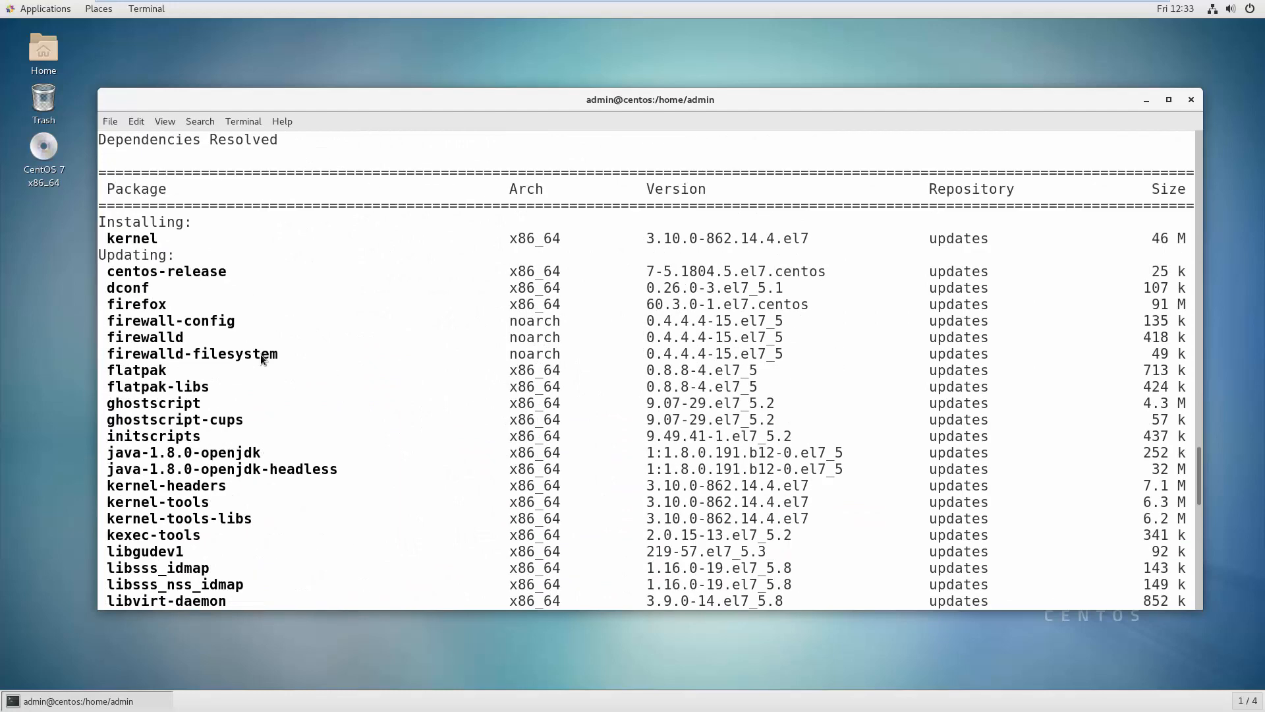
{"action": "mouse_move", "coordinate": [250, 269]}
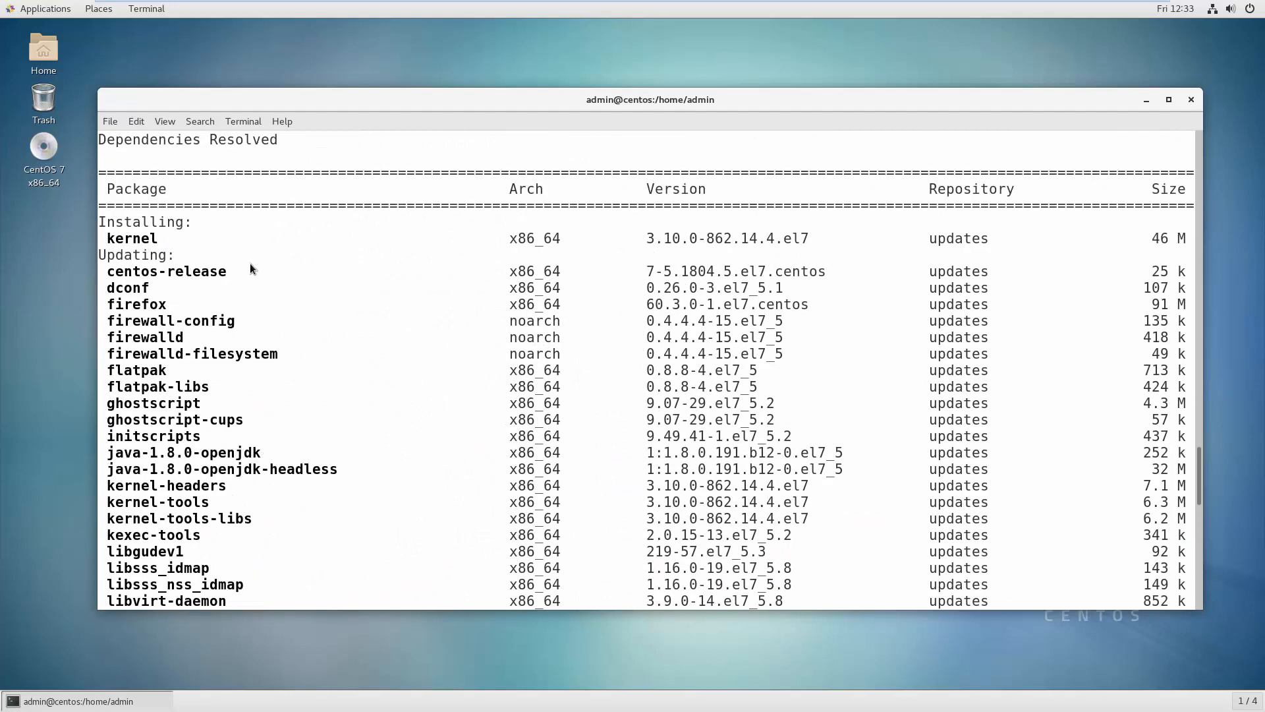
{"action": "scroll", "scroll_direction": "down", "scroll_amount": 3}
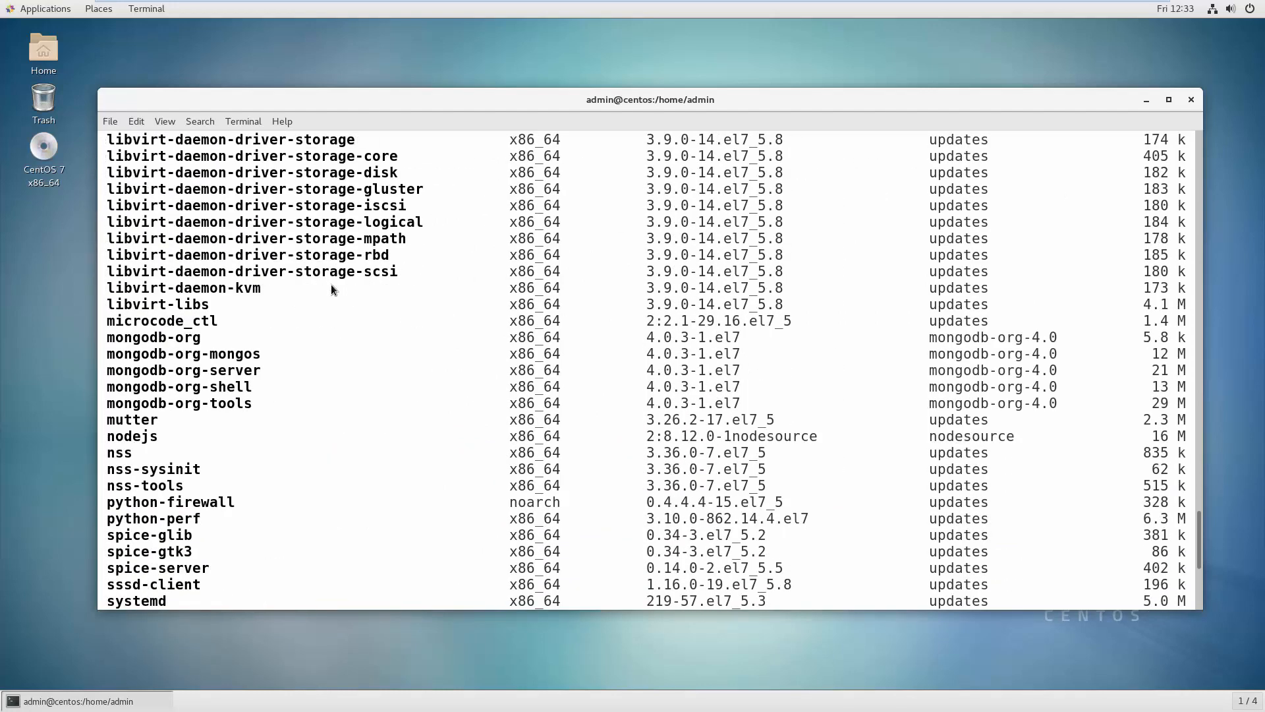